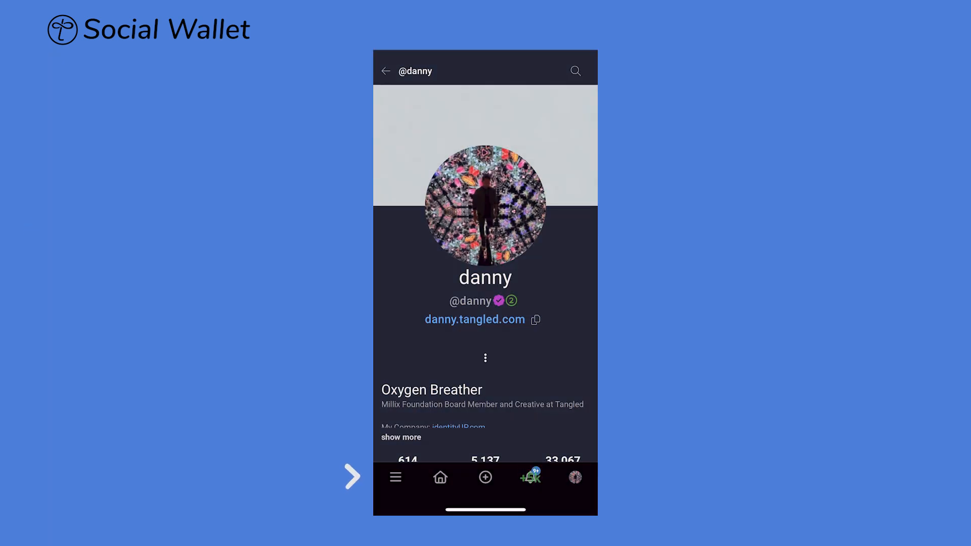
Reach the Social Wallet page from the profile via the bottom-bar wallet icon
{"action": "left_click", "coordinate": [395, 478]}
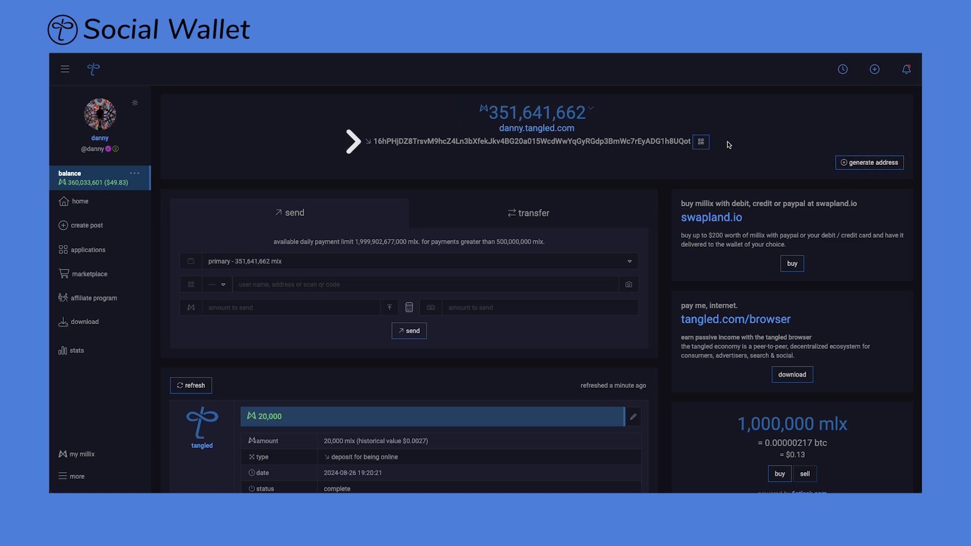
Show the source wallet list (affiliate, primary, reaction, usdc) with primary selected
{"action": "left_click", "coordinate": [190, 386]}
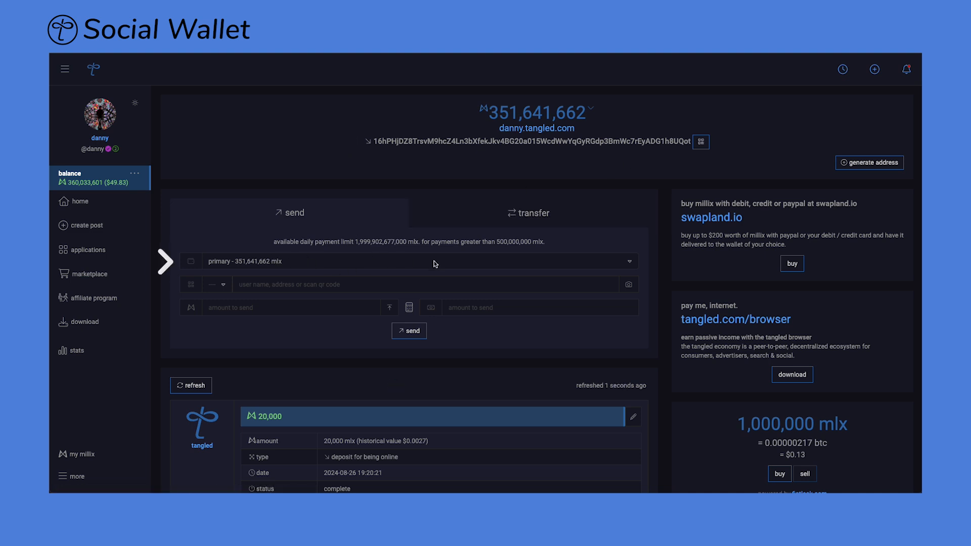
{"action": "left_click", "coordinate": [434, 261]}
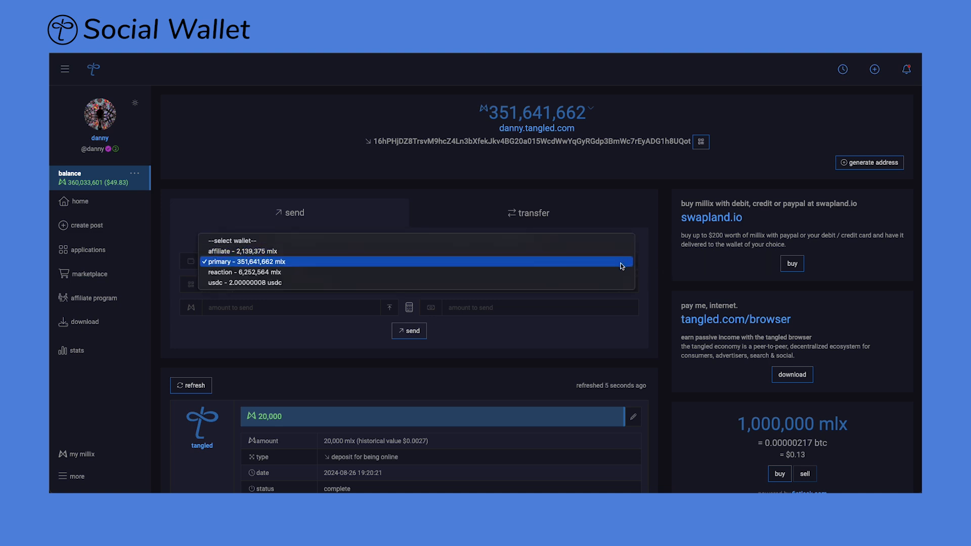
{"action": "mouse_move", "coordinate": [619, 287]}
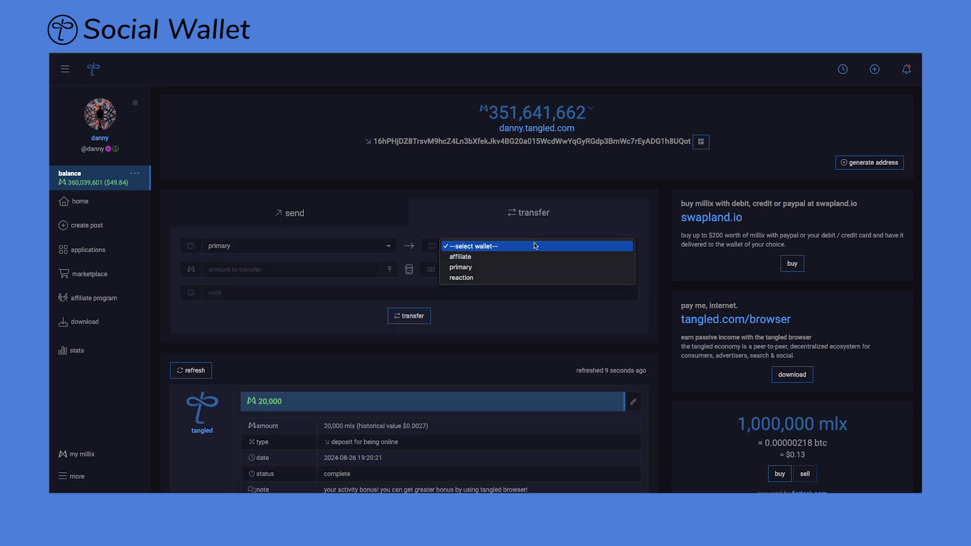
Set primary as destination and reaction as source in the transfer form
{"action": "left_click", "coordinate": [460, 267]}
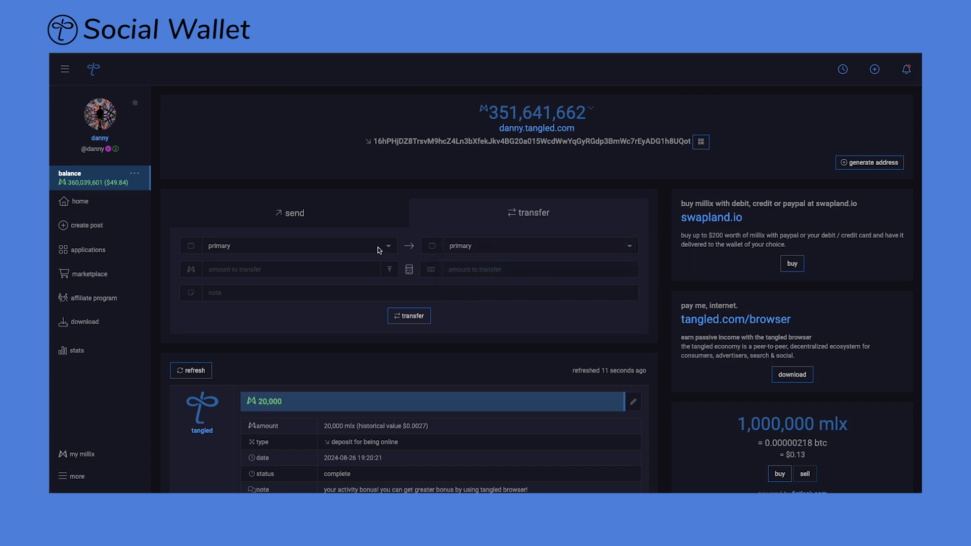
{"action": "left_click", "coordinate": [299, 246]}
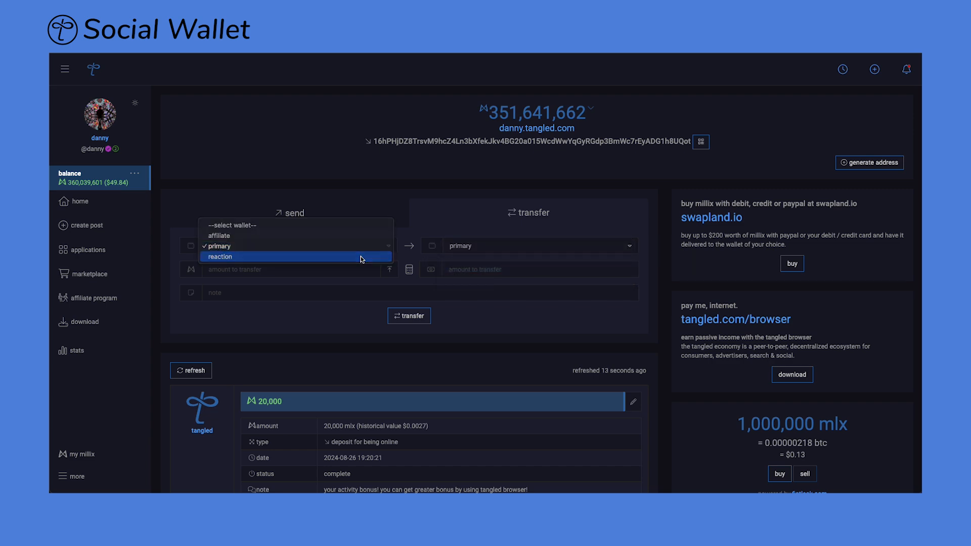
{"action": "left_click", "coordinate": [221, 257]}
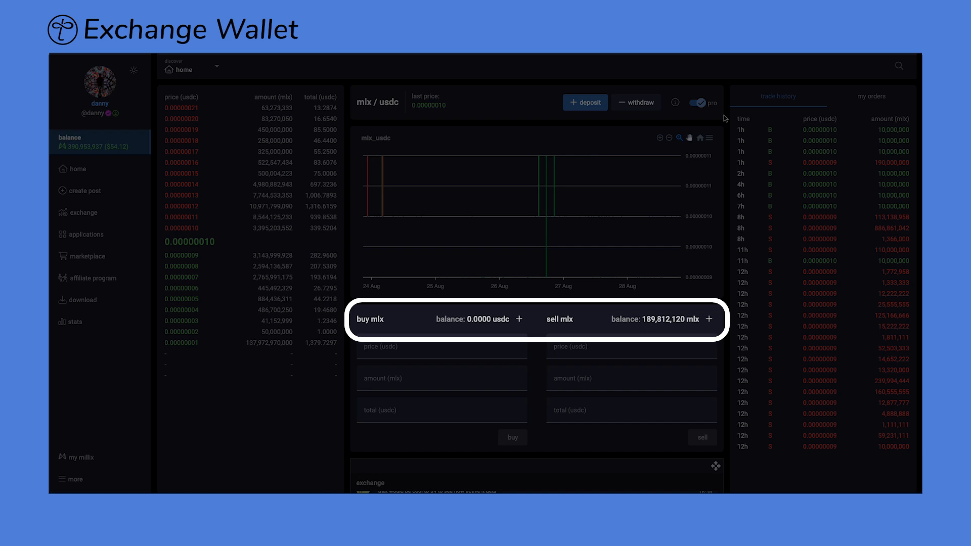
{"action": "left_click", "coordinate": [585, 102]}
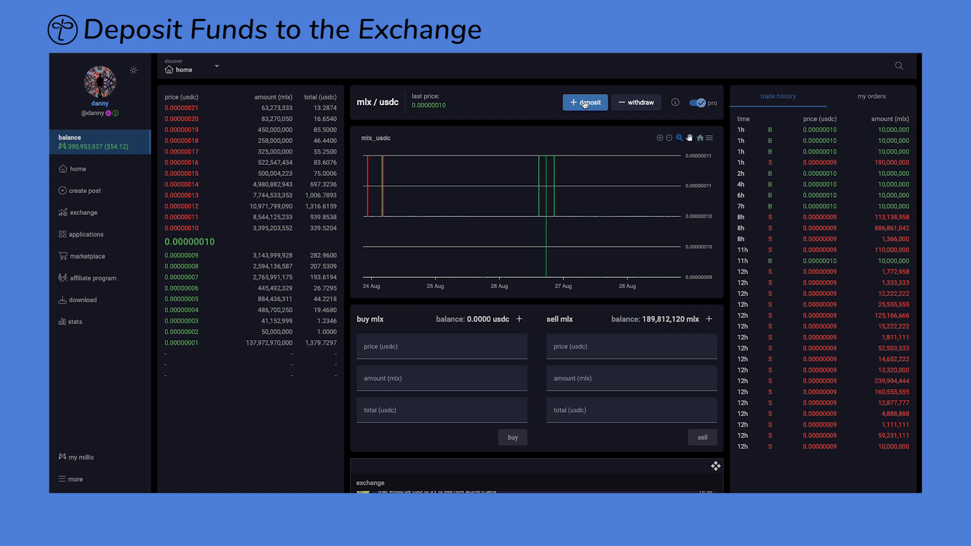
Deposit 2 usdc from the usdc wallet into the exchange and send it
{"action": "left_click", "coordinate": [584, 103]}
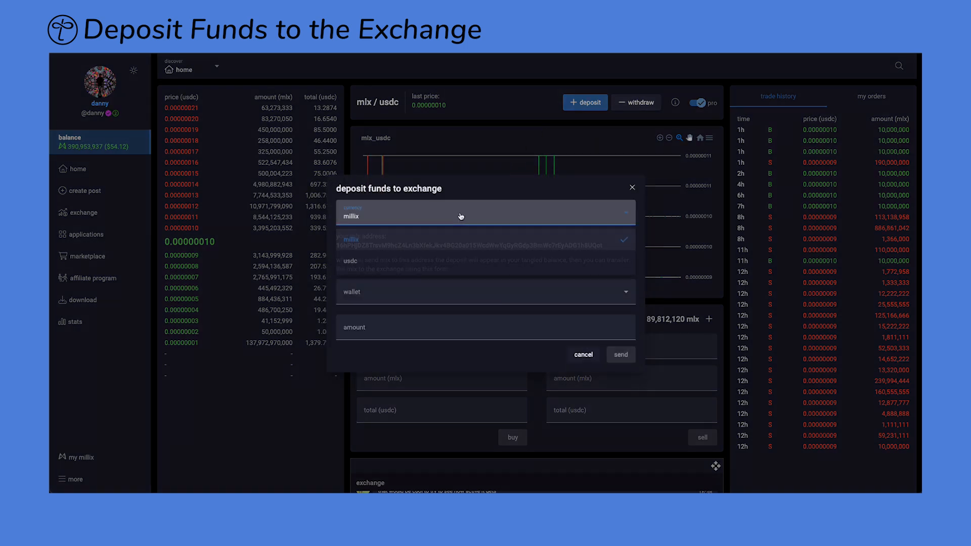
{"action": "left_click", "coordinate": [462, 216]}
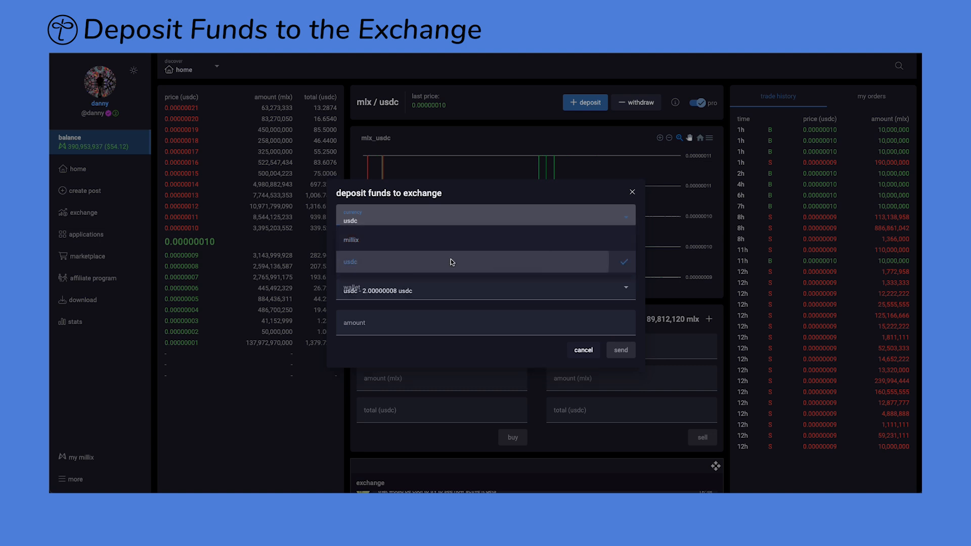
{"action": "left_click", "coordinate": [450, 261]}
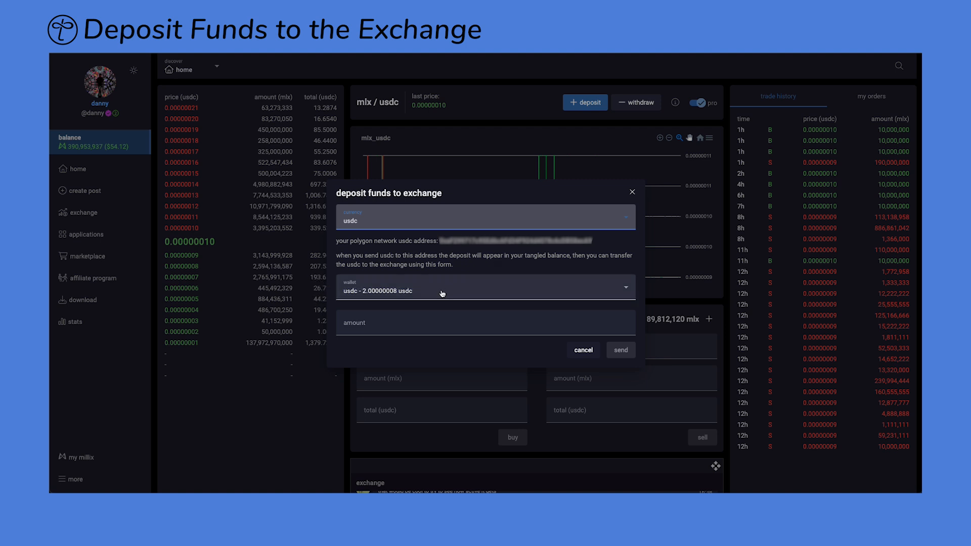
{"action": "mouse_move", "coordinate": [593, 245]}
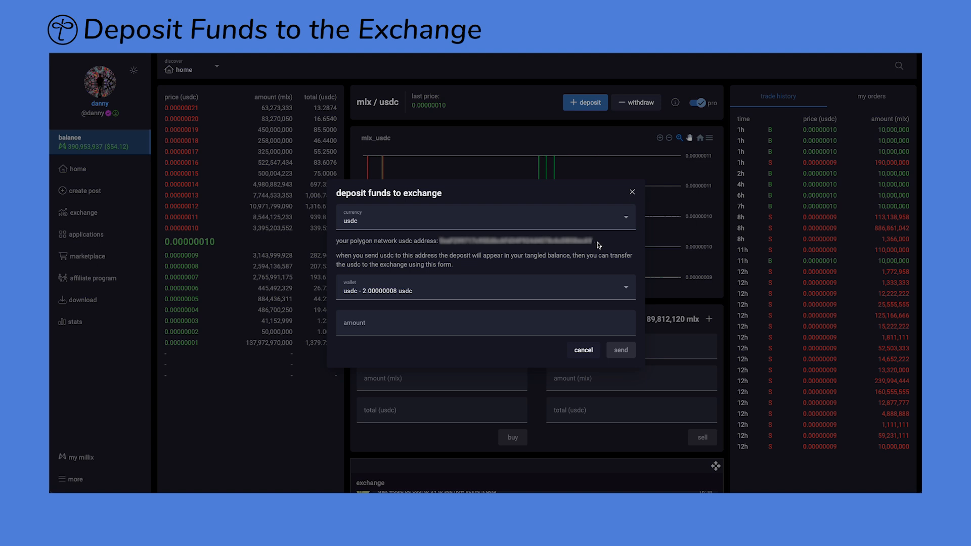
{"action": "mouse_move", "coordinate": [603, 245]}
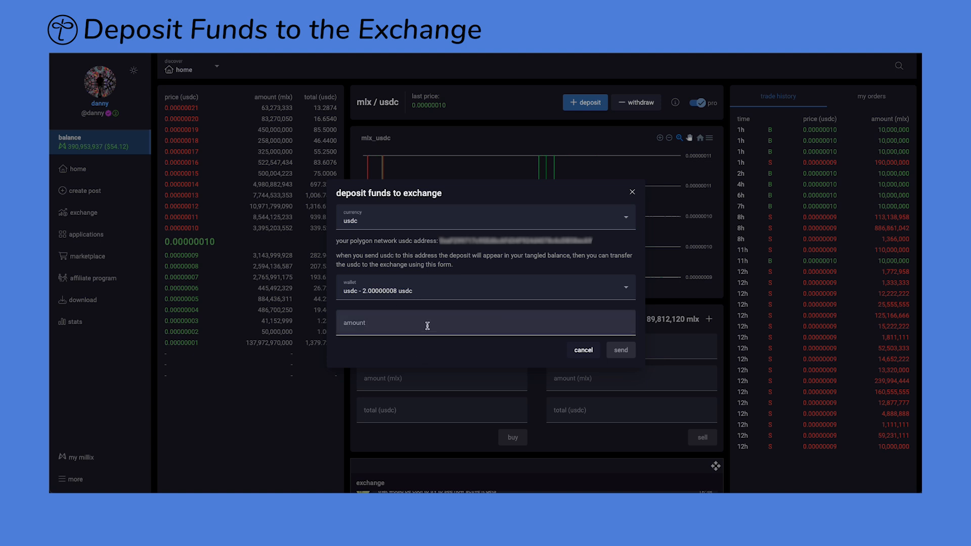
{"action": "type", "text": "2"}
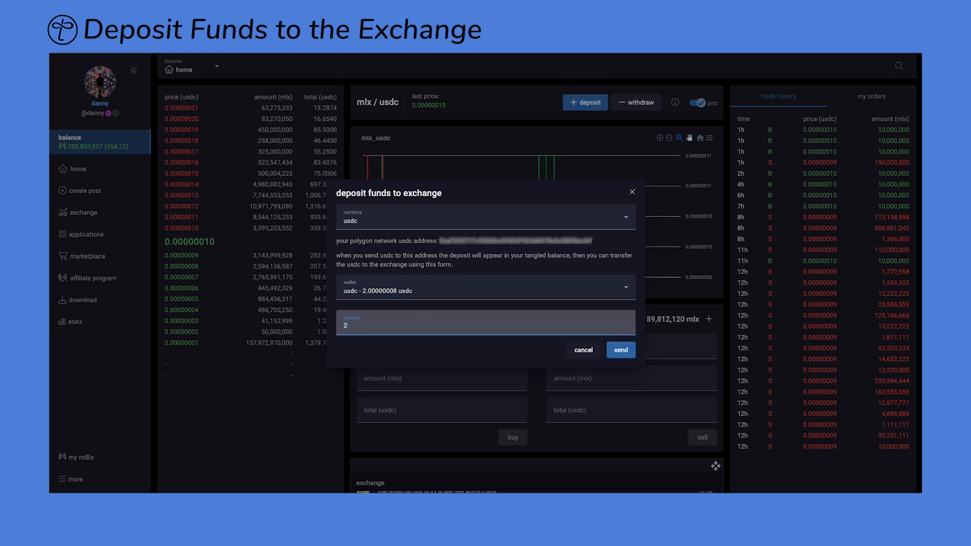
{"action": "left_click", "coordinate": [621, 350]}
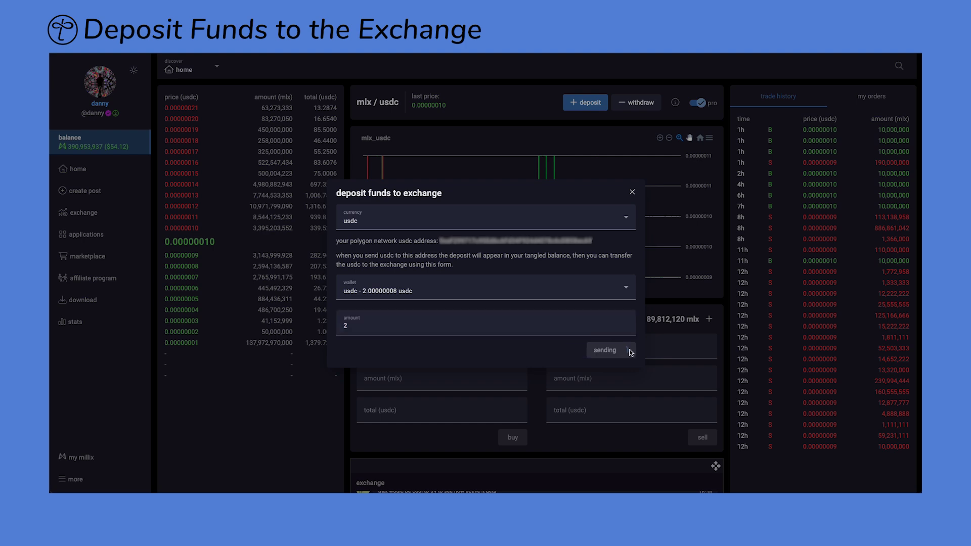
{"action": "left_click", "coordinate": [606, 350]}
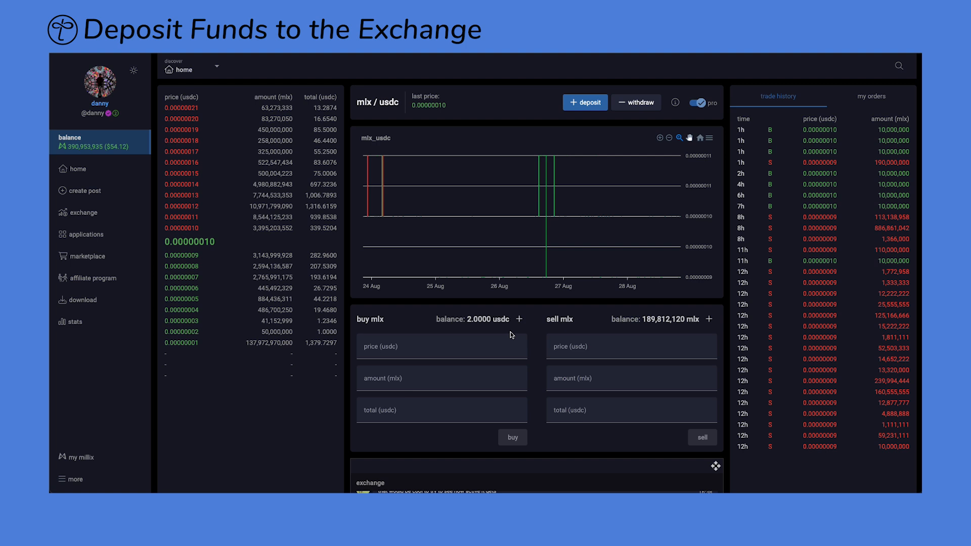
{"action": "mouse_move", "coordinate": [519, 319]}
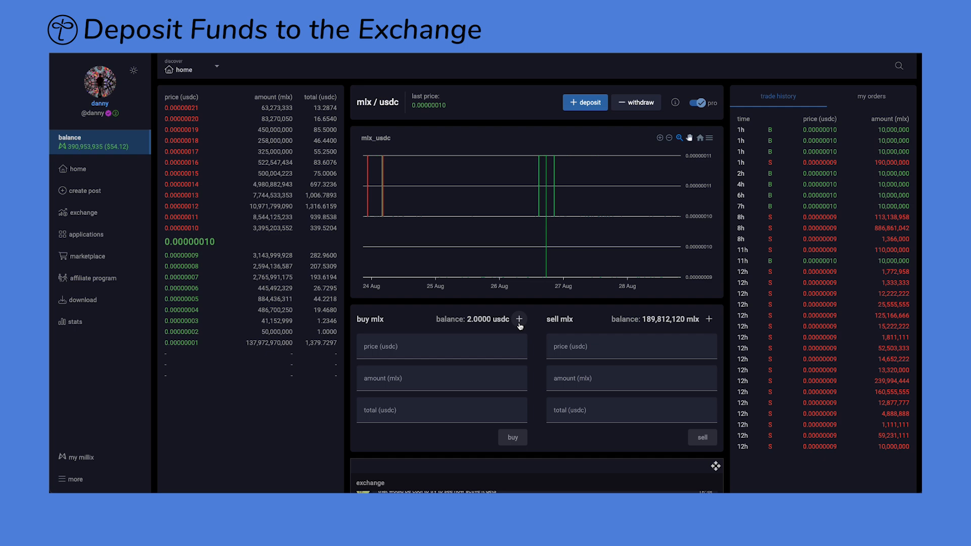
Deposit 1,000,000 mlx from the affiliate wallet into the exchange and send it
{"action": "left_click", "coordinate": [585, 103]}
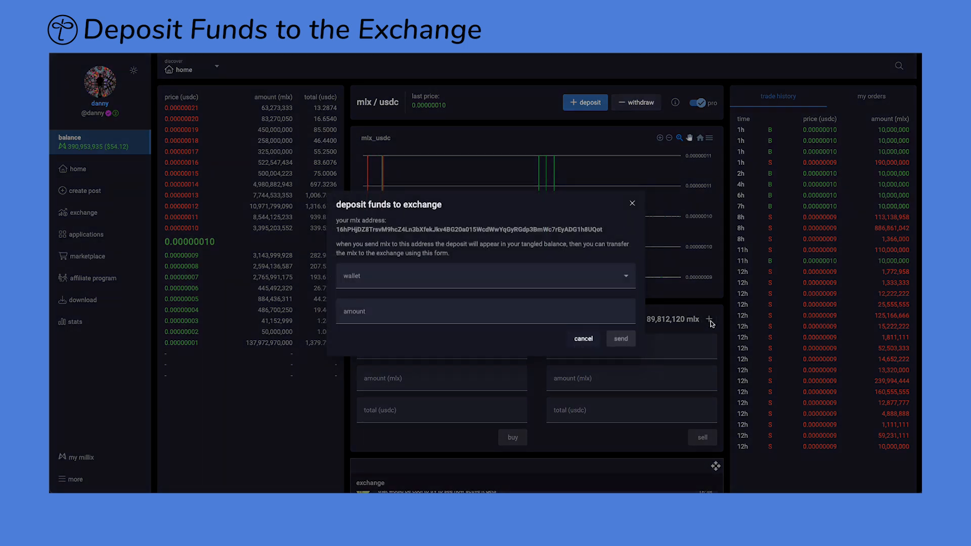
{"action": "mouse_move", "coordinate": [621, 279]}
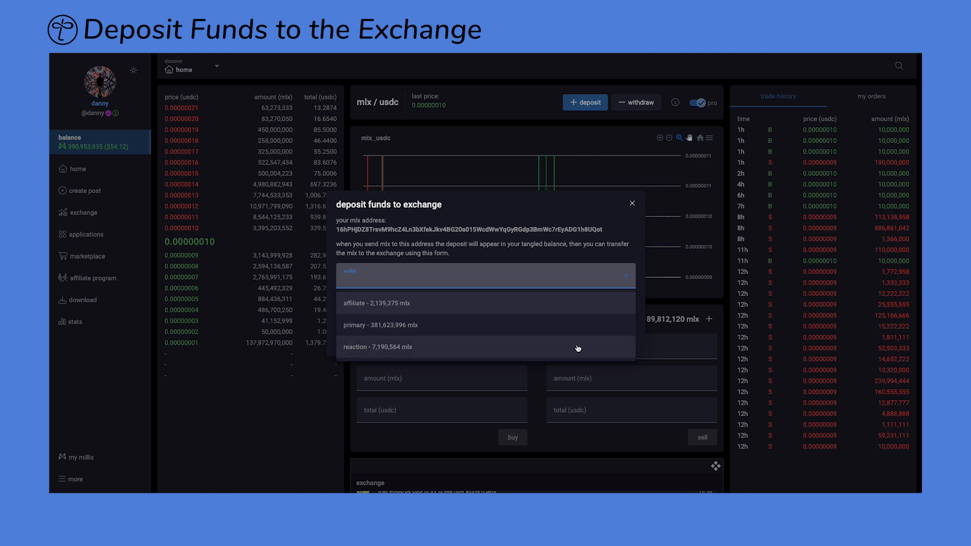
{"action": "left_click", "coordinate": [377, 304]}
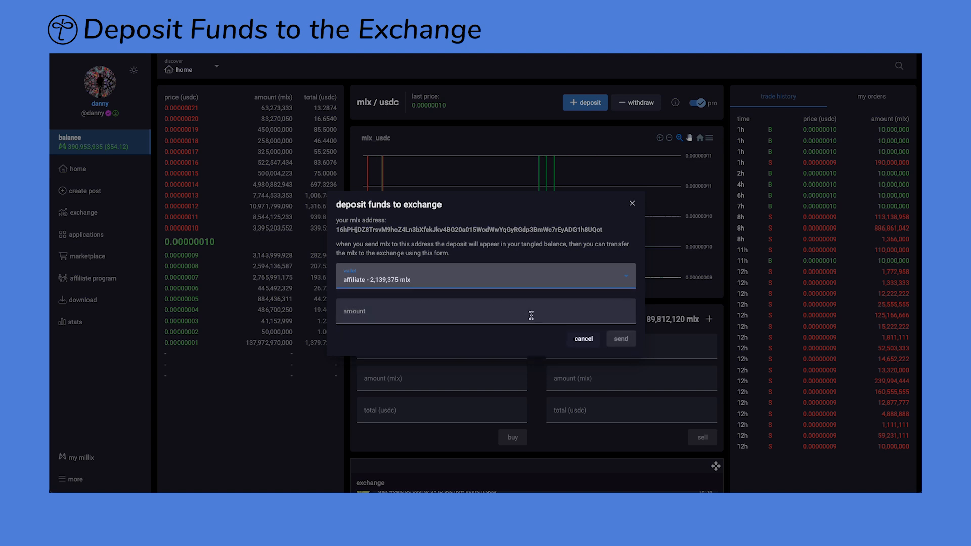
{"action": "type", "text": "10"}
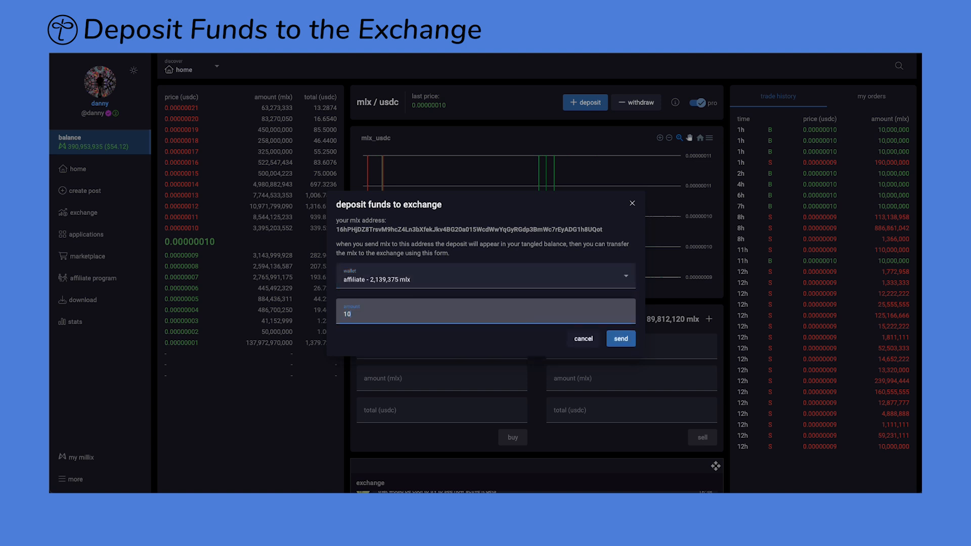
{"action": "type", "text": "1,000,000"}
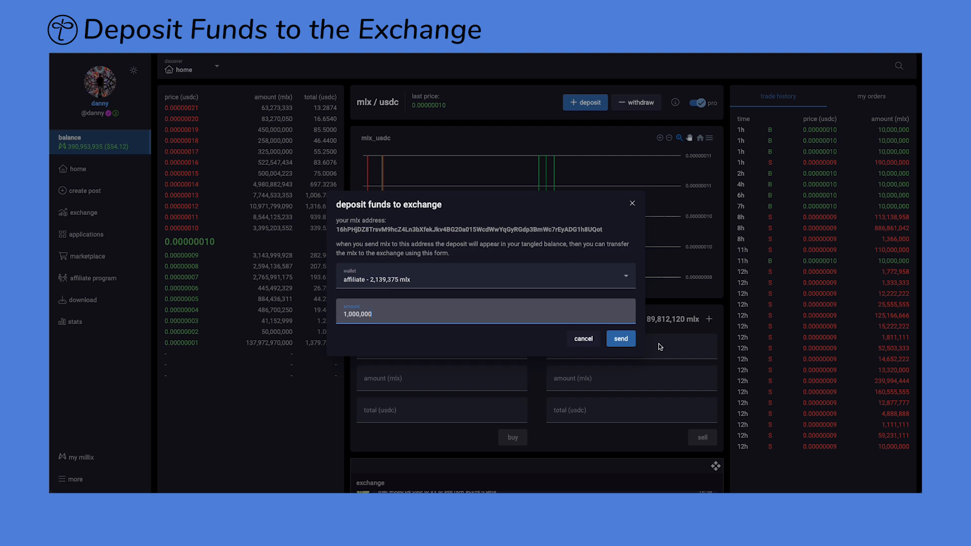
{"action": "left_click", "coordinate": [621, 338]}
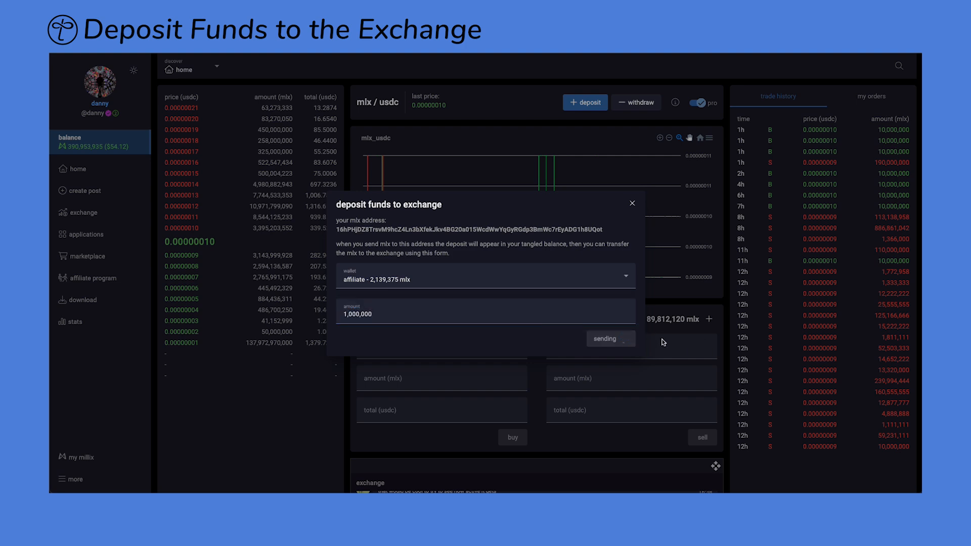
{"action": "left_click", "coordinate": [611, 338]}
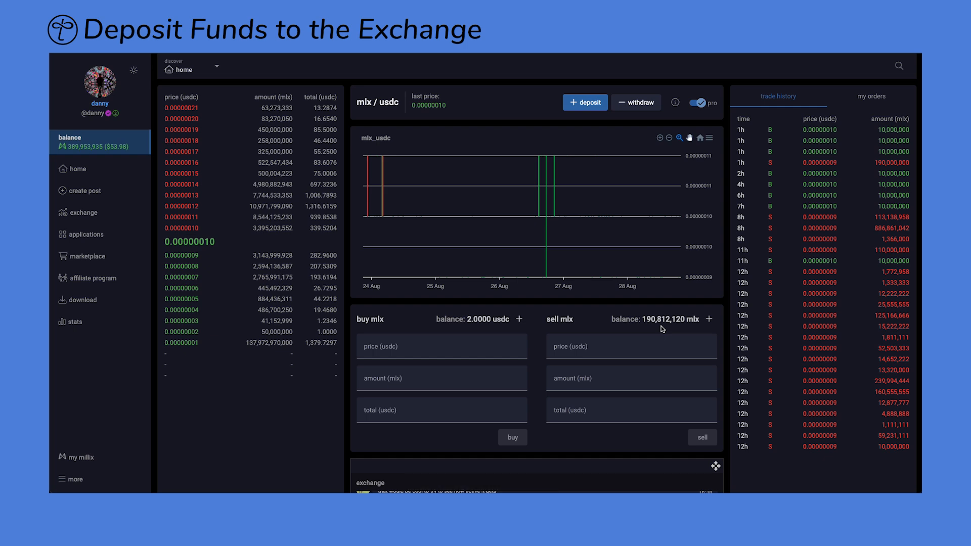
Withdraw 2.00000006 usdc from the exchange back to the usdc wallet
{"action": "left_click", "coordinate": [643, 102]}
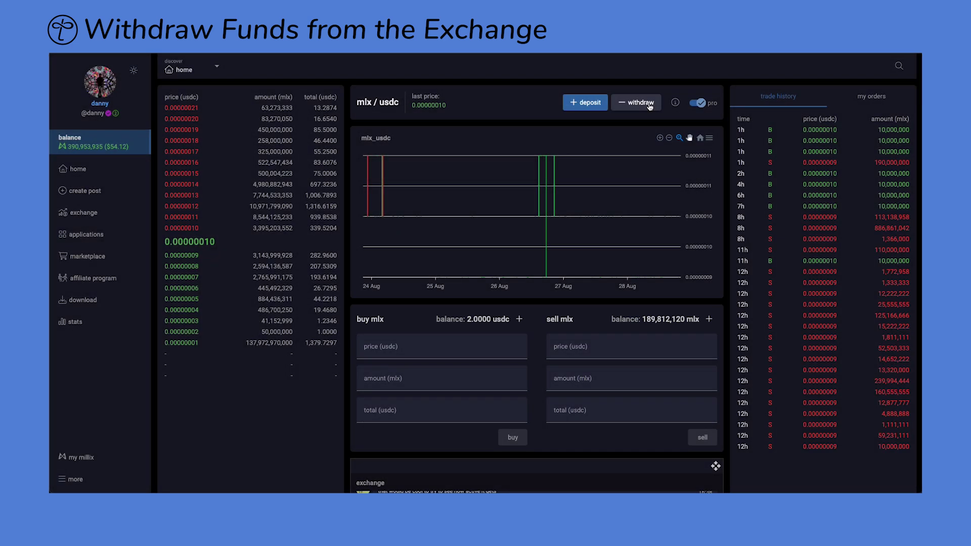
{"action": "left_click", "coordinate": [636, 102]}
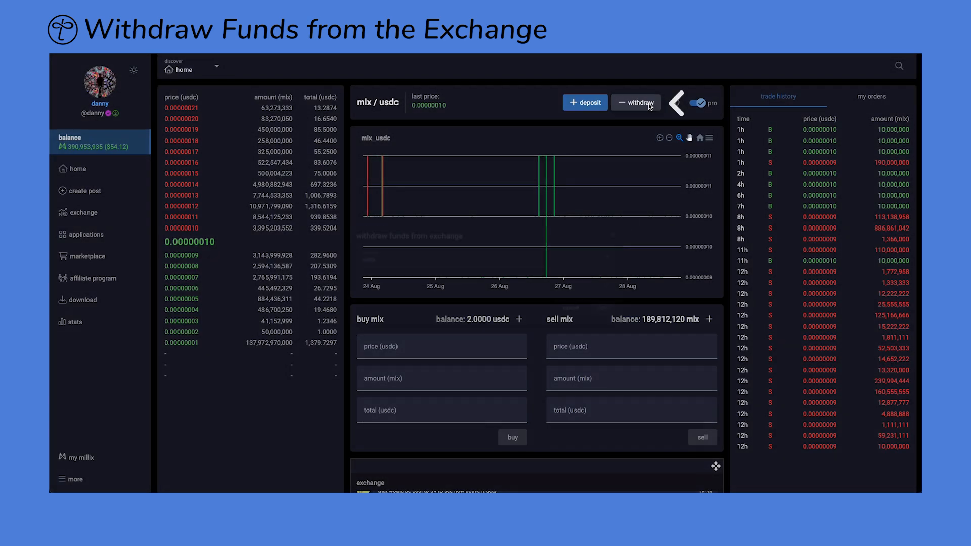
{"action": "left_click", "coordinate": [637, 102]}
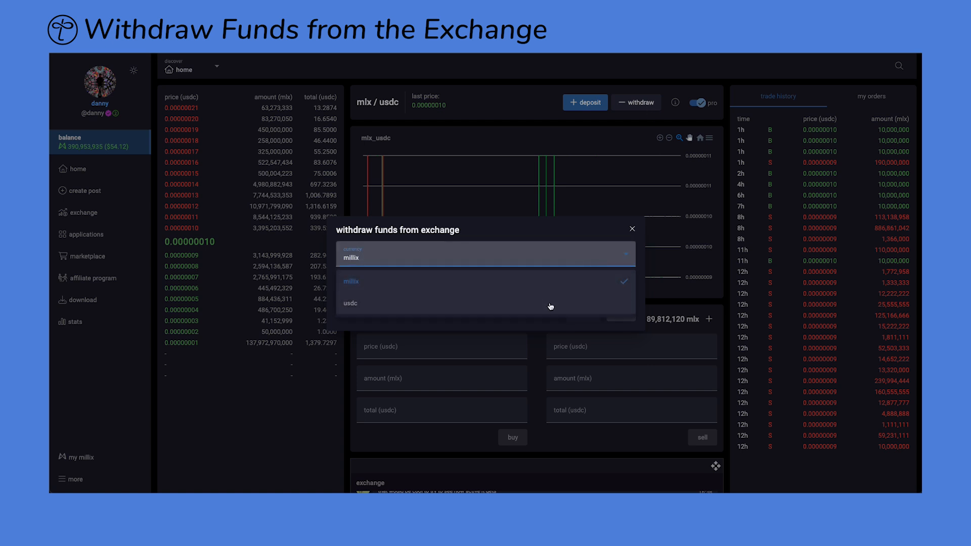
{"action": "left_click", "coordinate": [350, 304]}
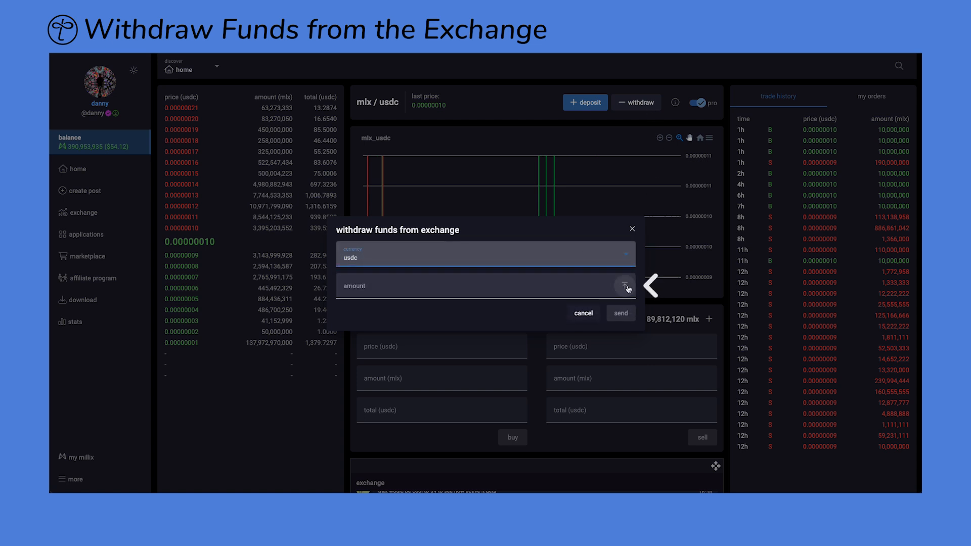
{"action": "type", "text": "2.00000006"}
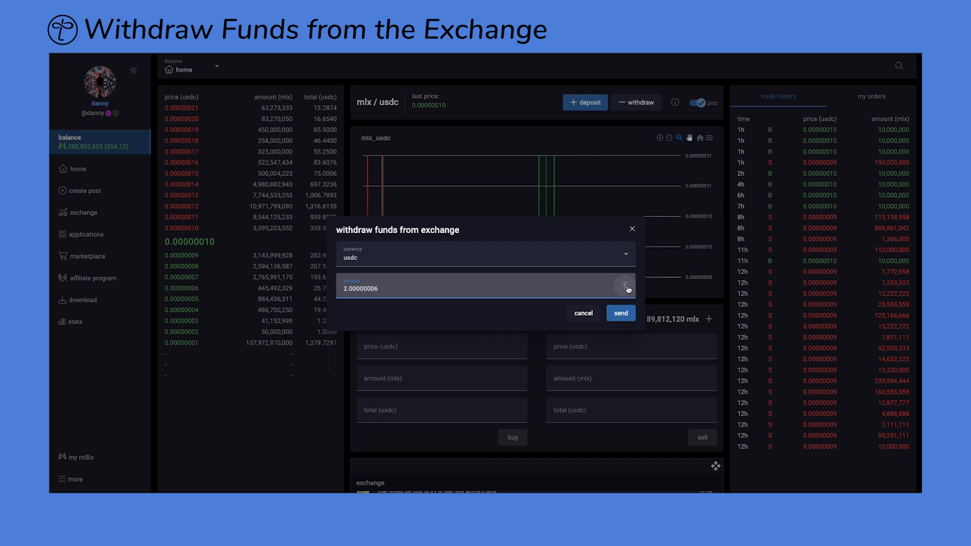
{"action": "left_click", "coordinate": [621, 314]}
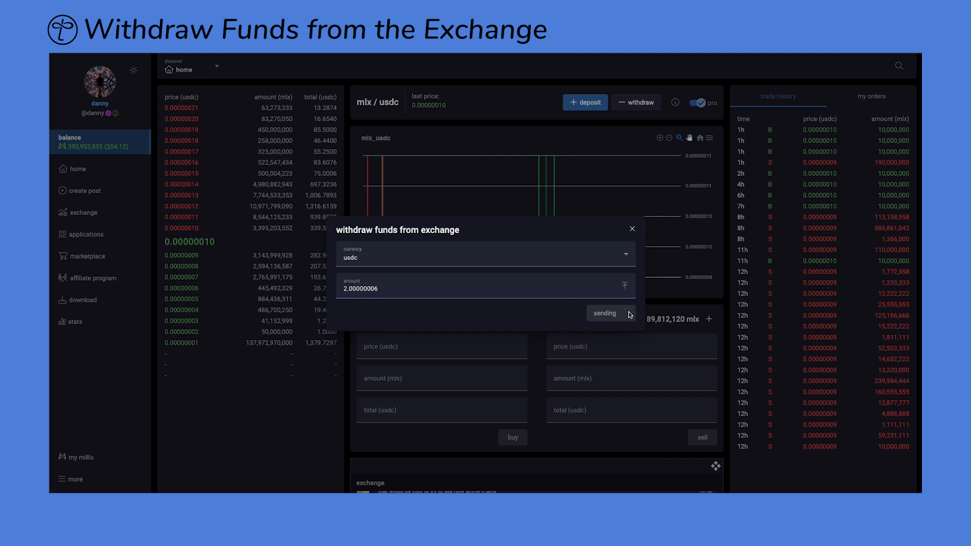
{"action": "left_click", "coordinate": [604, 314]}
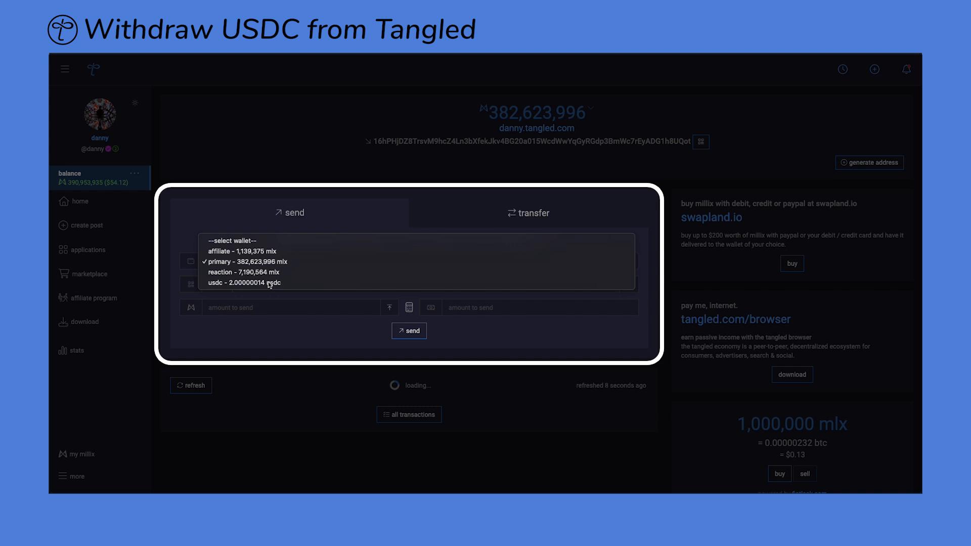
Choose the usdc wallet (2.00000014 usdc) as sender and enter an amount of 2
{"action": "left_click", "coordinate": [244, 283]}
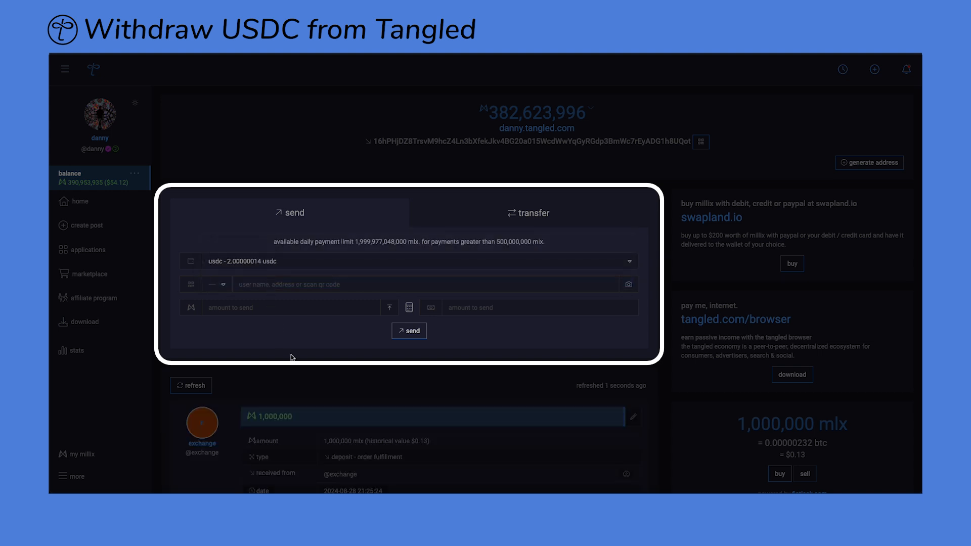
{"action": "left_click", "coordinate": [289, 285]}
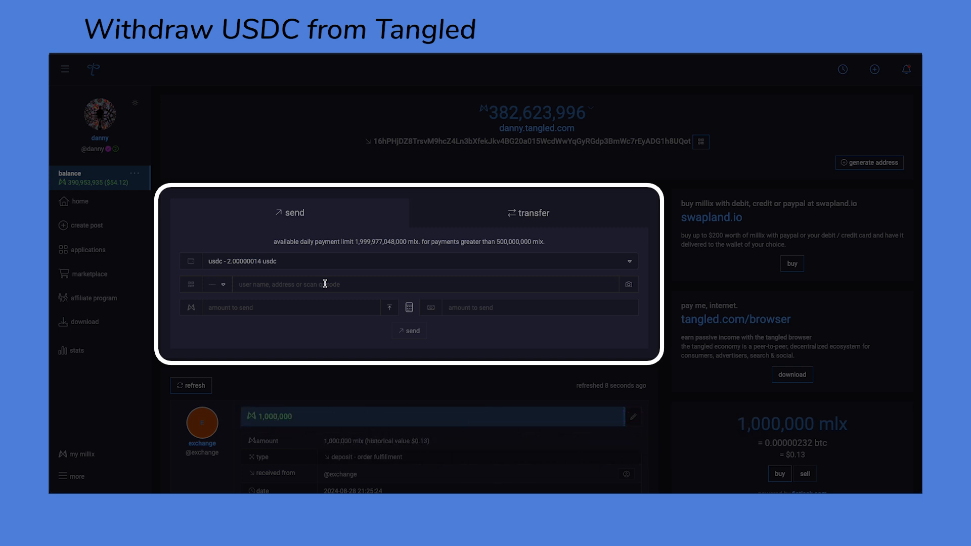
{"action": "type", "text": "2"}
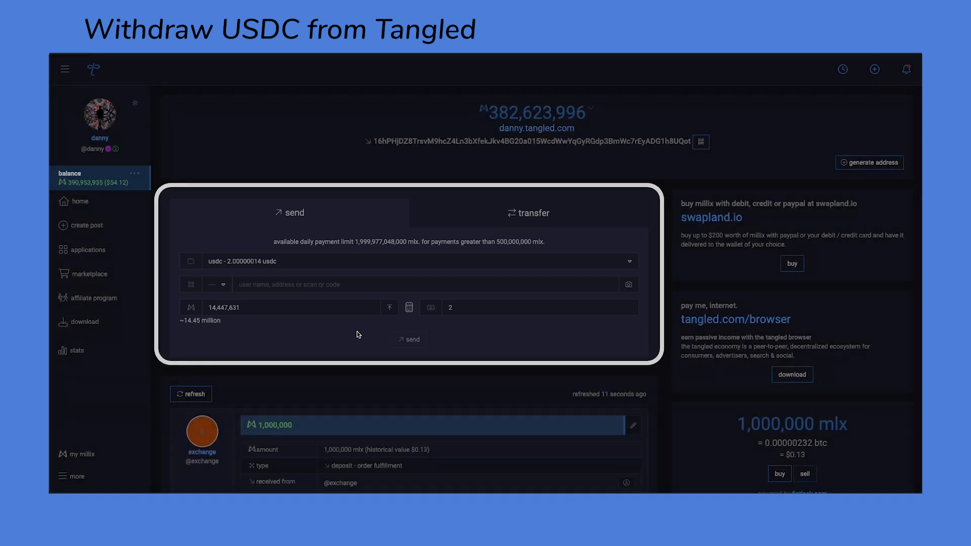